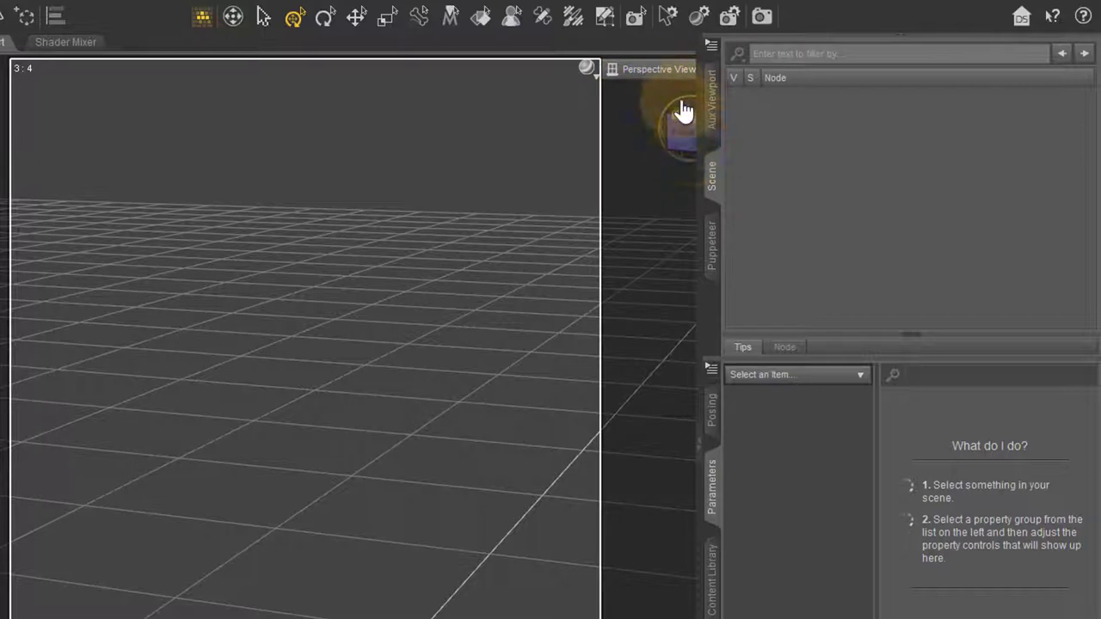
{"action": "mouse_move", "coordinate": [641, 228]}
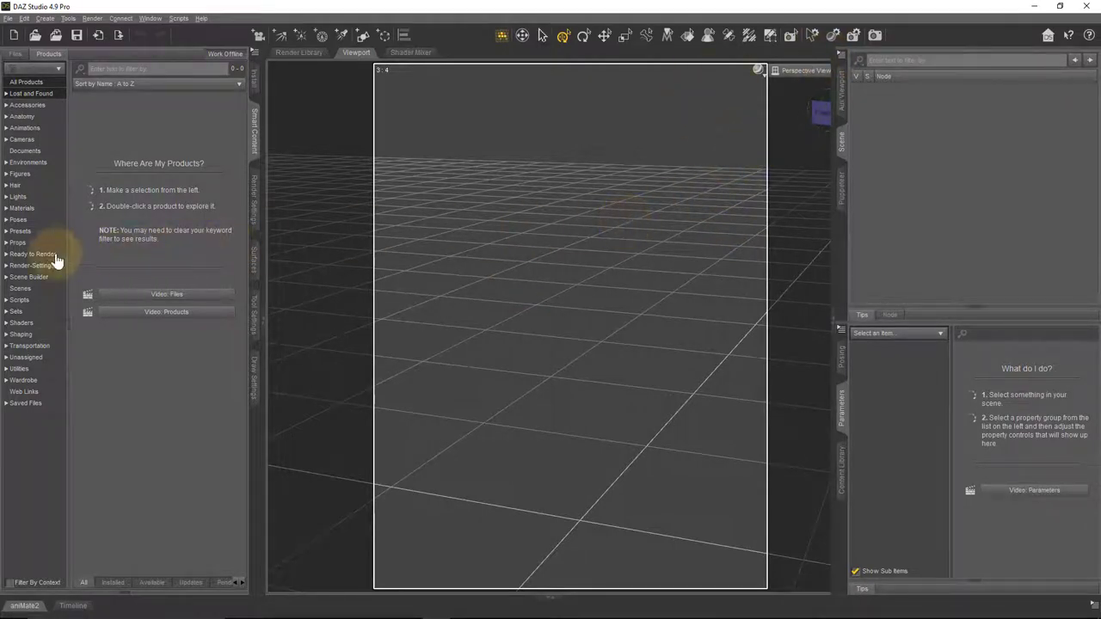
{"action": "mouse_move", "coordinate": [1058, 193]}
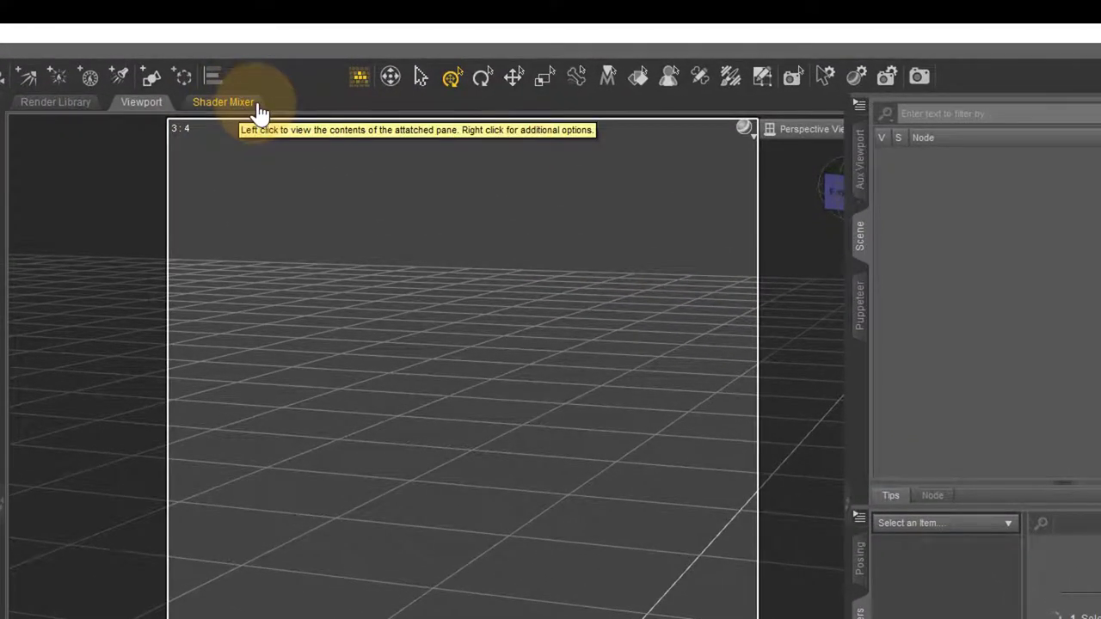
{"action": "mouse_move", "coordinate": [253, 137]}
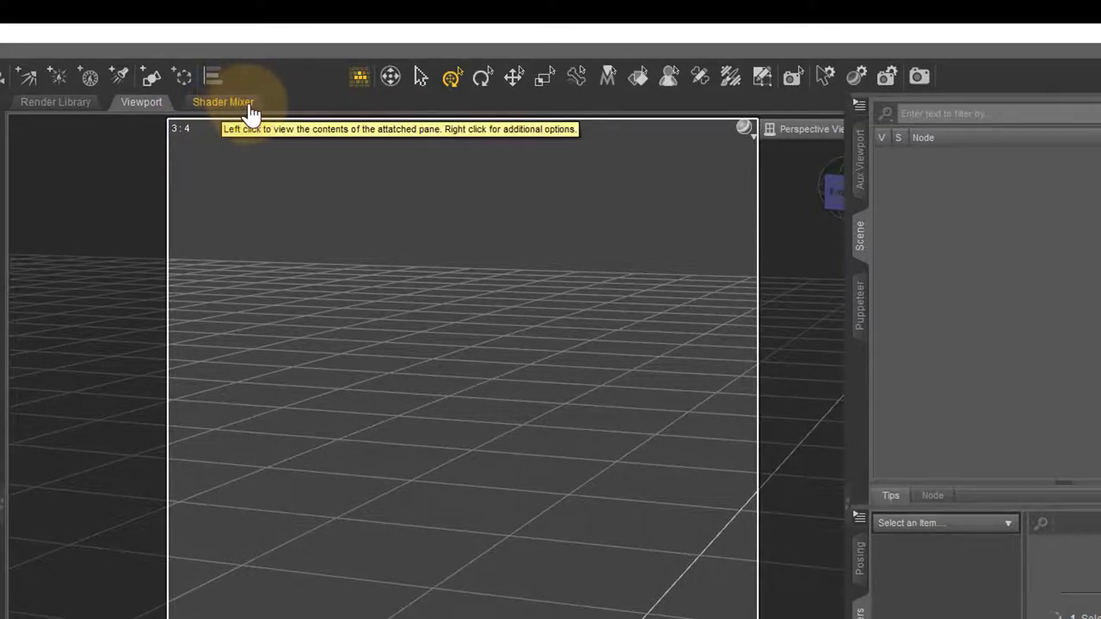
{"action": "mouse_move", "coordinate": [246, 135]}
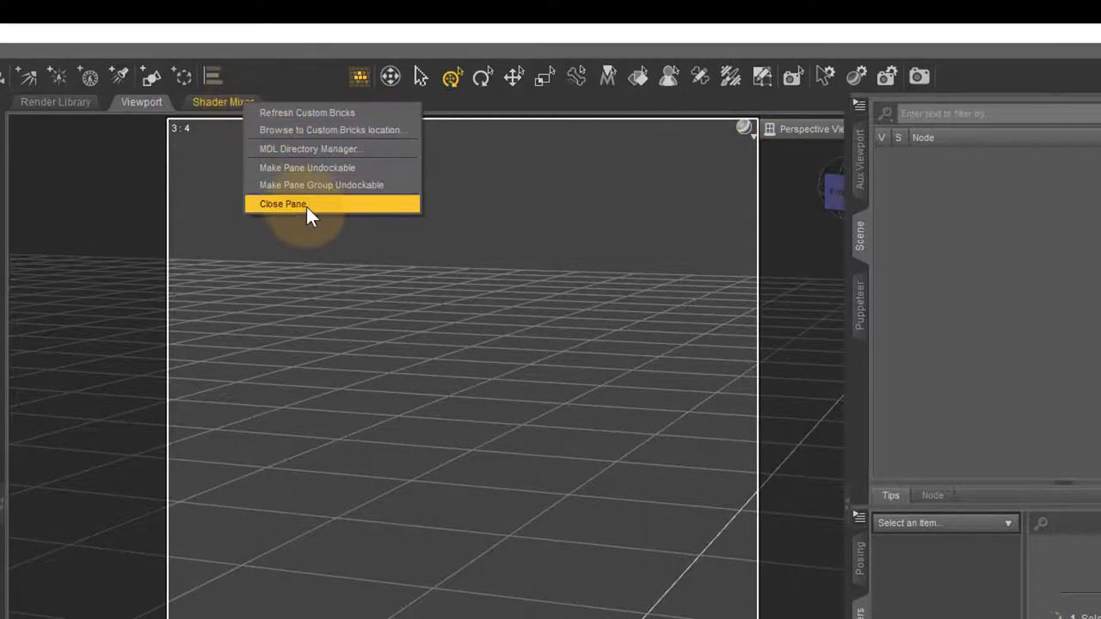
Close the Shader Mixer pane via its tab's Close Pane option.
{"action": "left_click", "coordinate": [283, 204]}
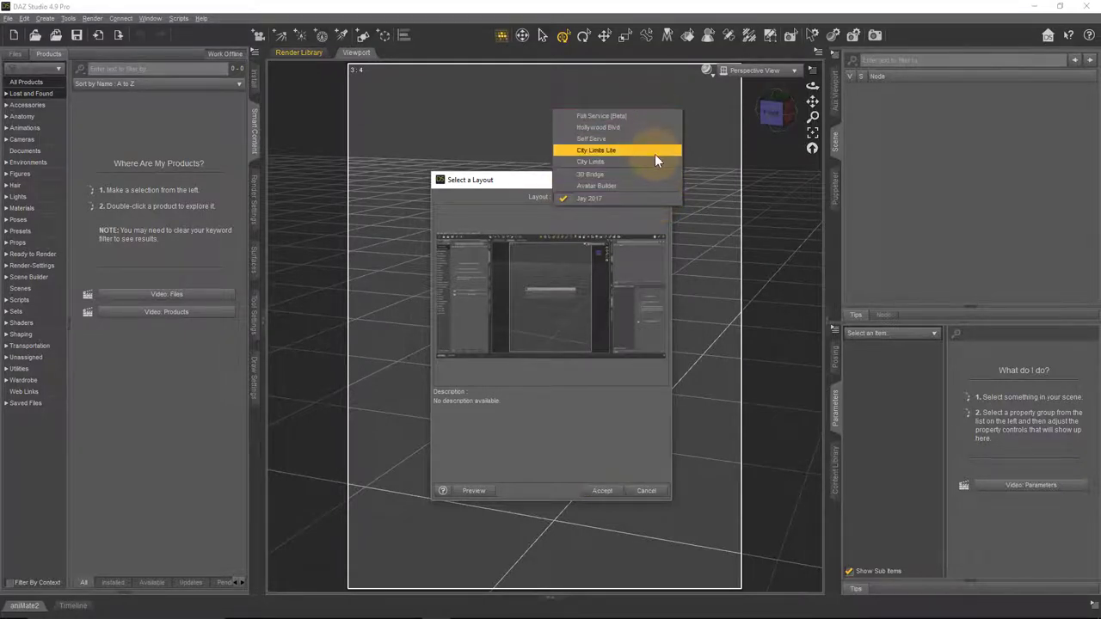
{"action": "mouse_move", "coordinate": [649, 139]}
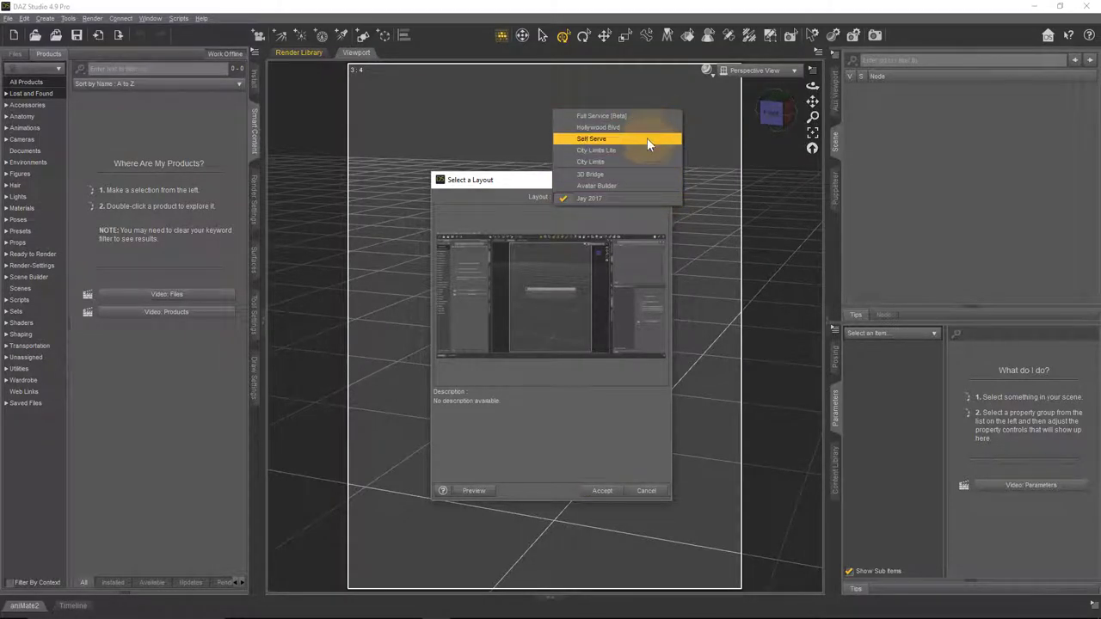
Pick City Limits Lite from the Layout dropdown in the layout chooser.
{"action": "left_click", "coordinate": [591, 138]}
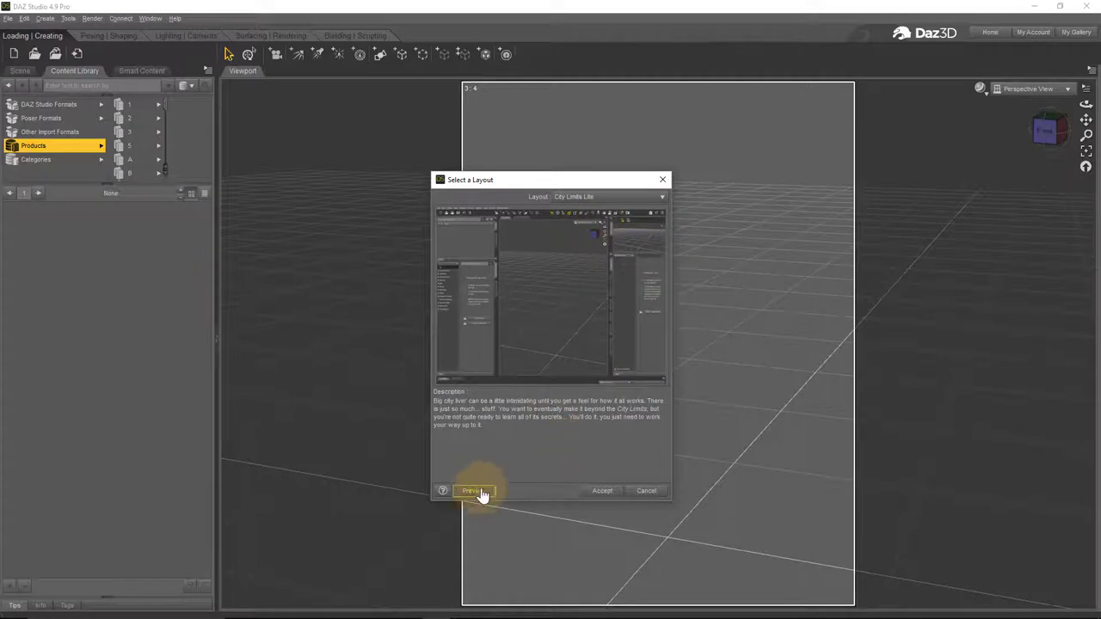
Preview City Limits Lite, switch to City Limits, then reselect City Limits Lite.
{"action": "left_click", "coordinate": [472, 490]}
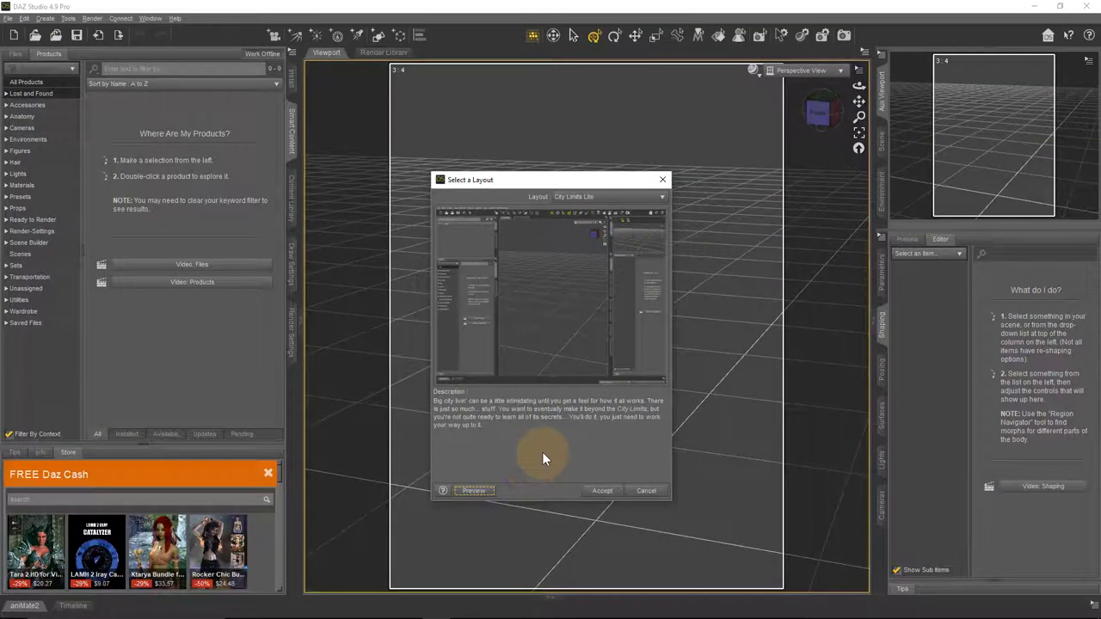
{"action": "mouse_move", "coordinate": [525, 439]}
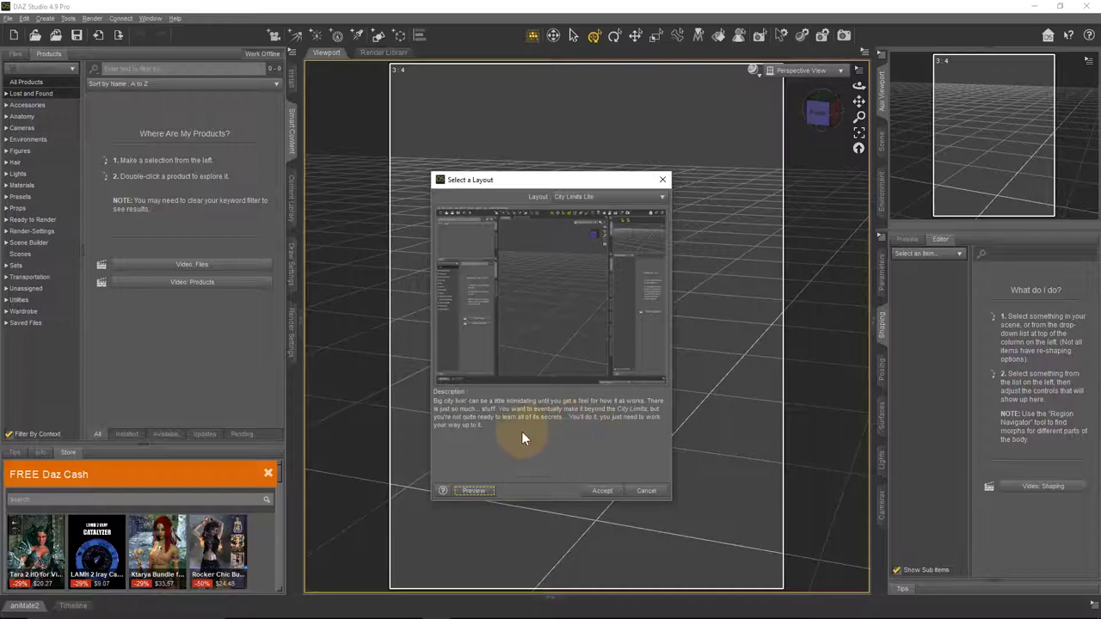
{"action": "mouse_move", "coordinate": [684, 372]}
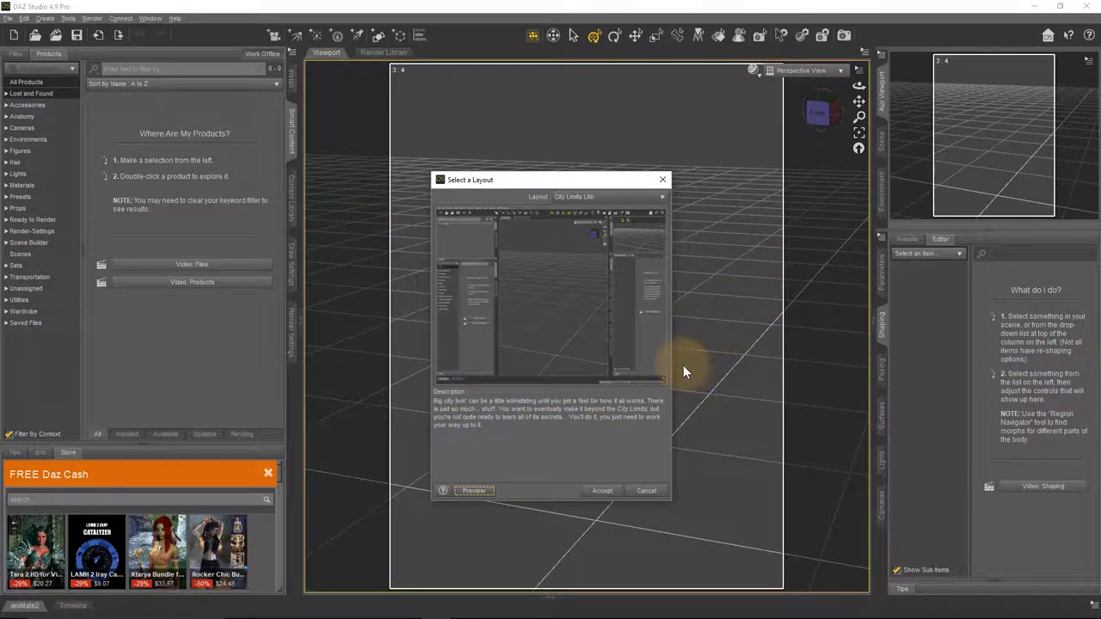
{"action": "mouse_move", "coordinate": [636, 417]}
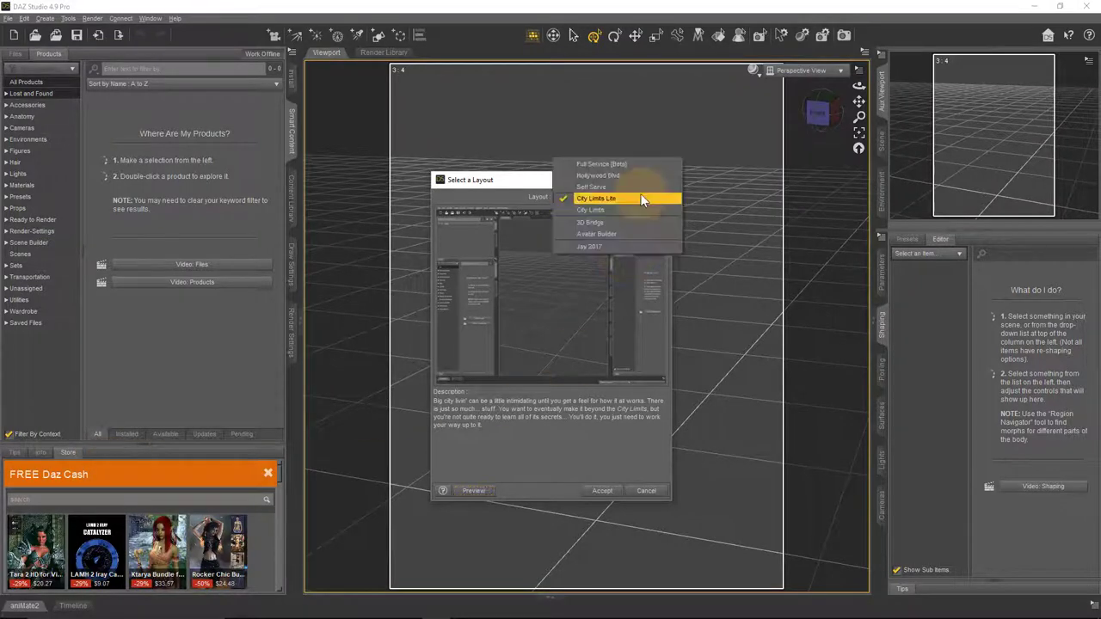
{"action": "left_click", "coordinate": [590, 209]}
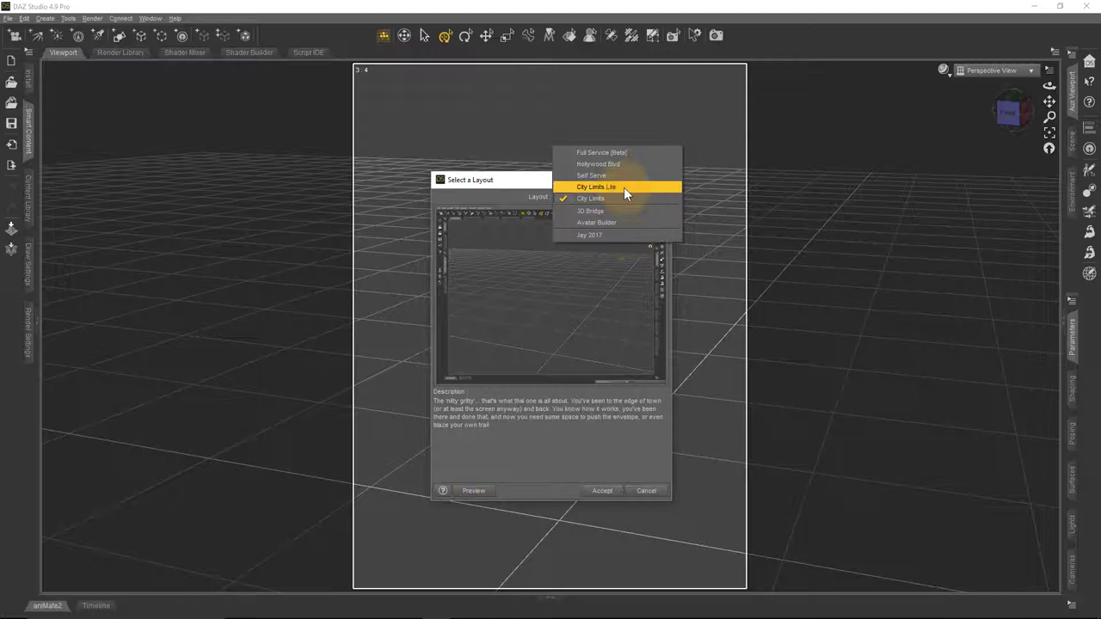
{"action": "left_click", "coordinate": [595, 187]}
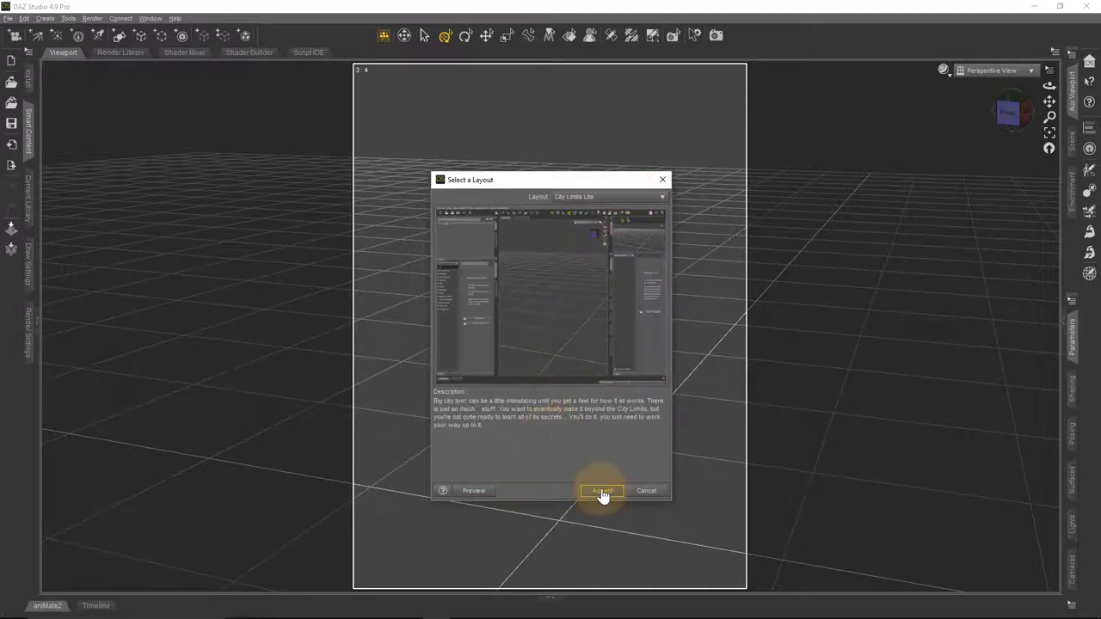
{"action": "mouse_move", "coordinate": [602, 491]}
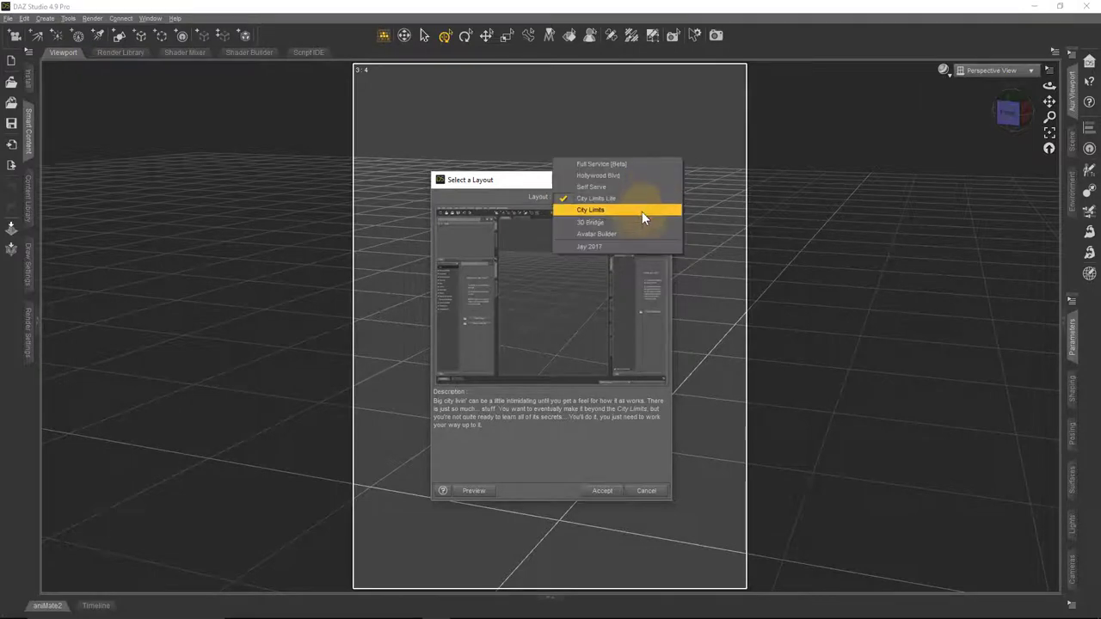
Choose, preview and accept the Jay 2017 layout.
{"action": "left_click", "coordinate": [589, 246]}
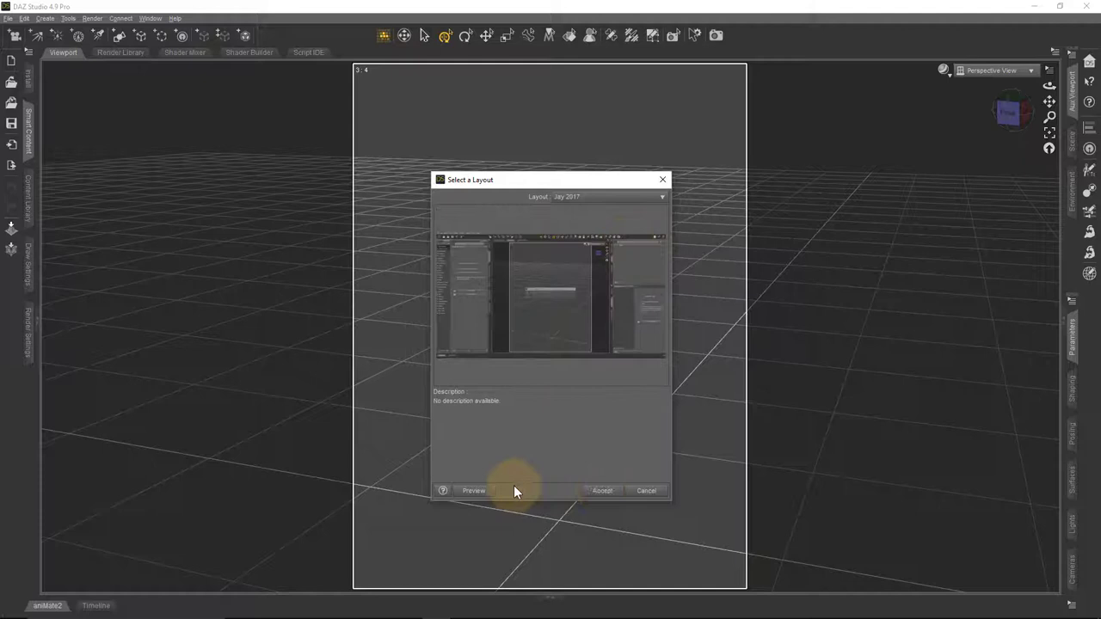
{"action": "left_click", "coordinate": [473, 490]}
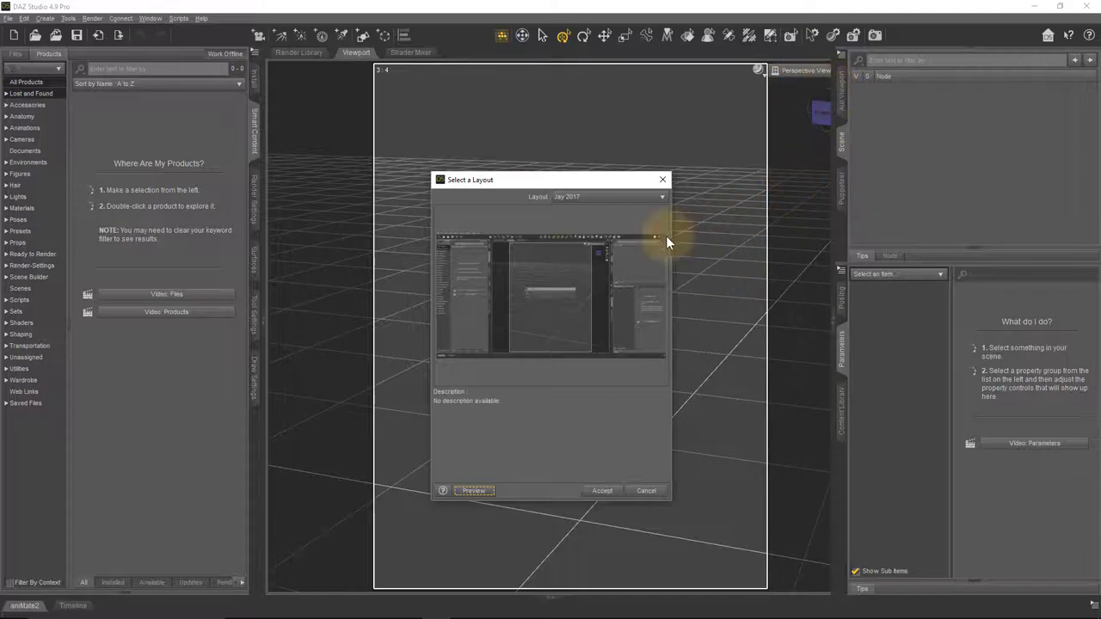
{"action": "mouse_move", "coordinate": [601, 490]}
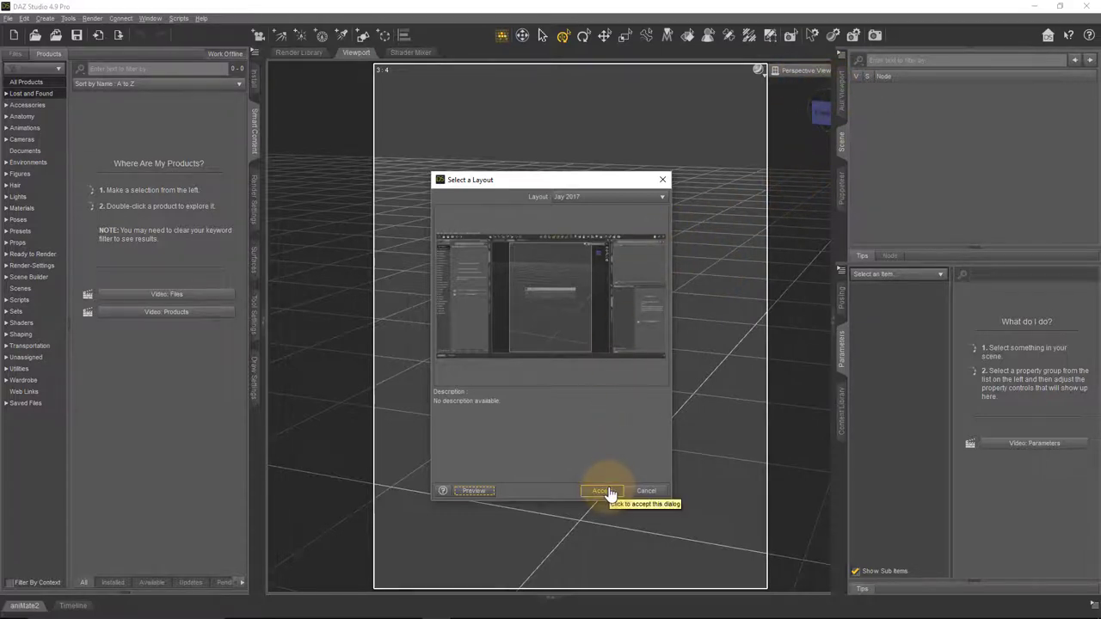
{"action": "left_click", "coordinate": [605, 491]}
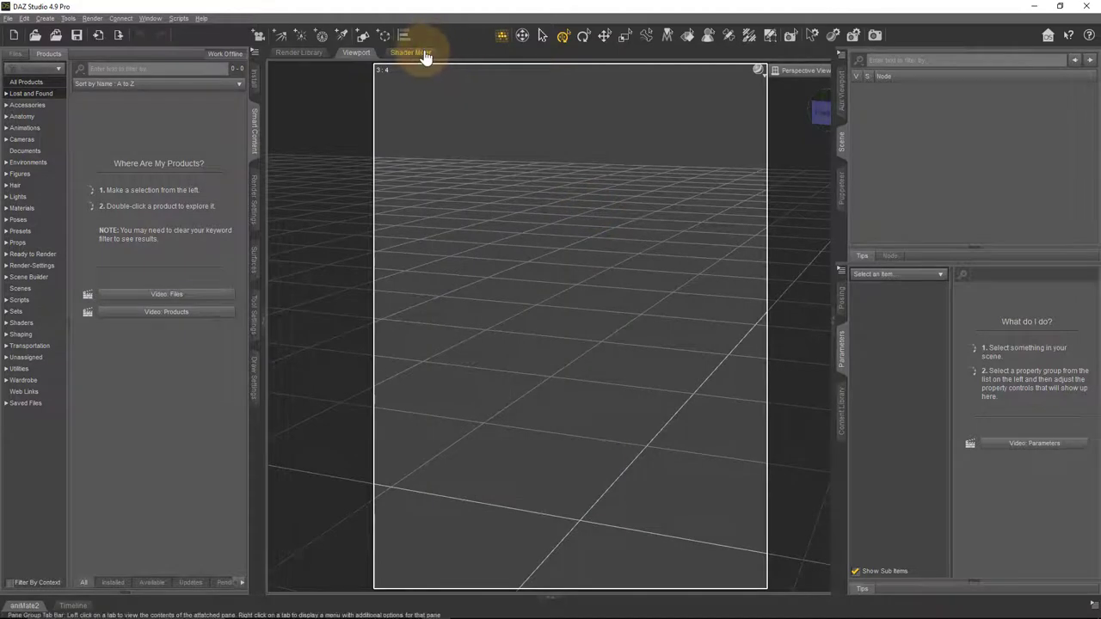
{"action": "mouse_move", "coordinate": [421, 52]}
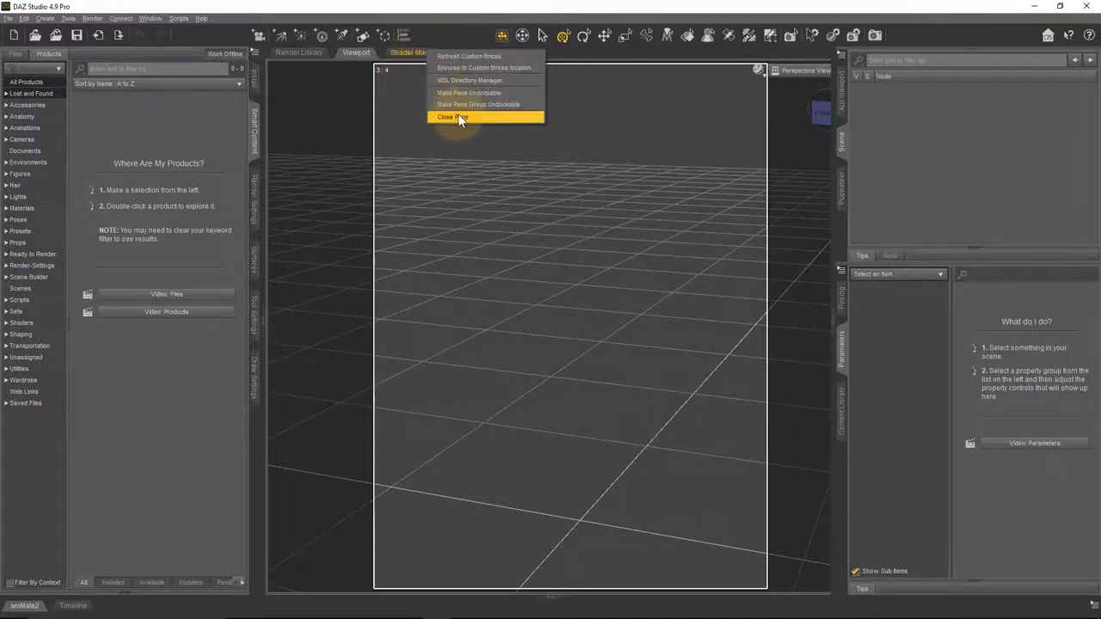
Close the Shader Mixer pane in the Jay 2017 layout via Close Pane.
{"action": "left_click", "coordinate": [453, 116]}
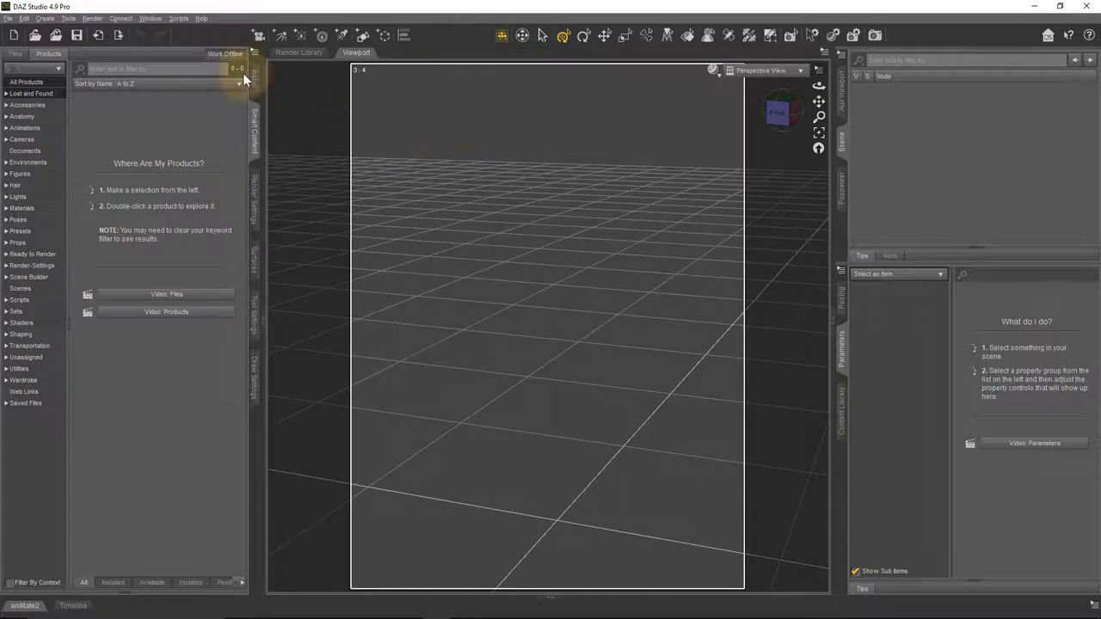
{"action": "mouse_move", "coordinate": [189, 49]}
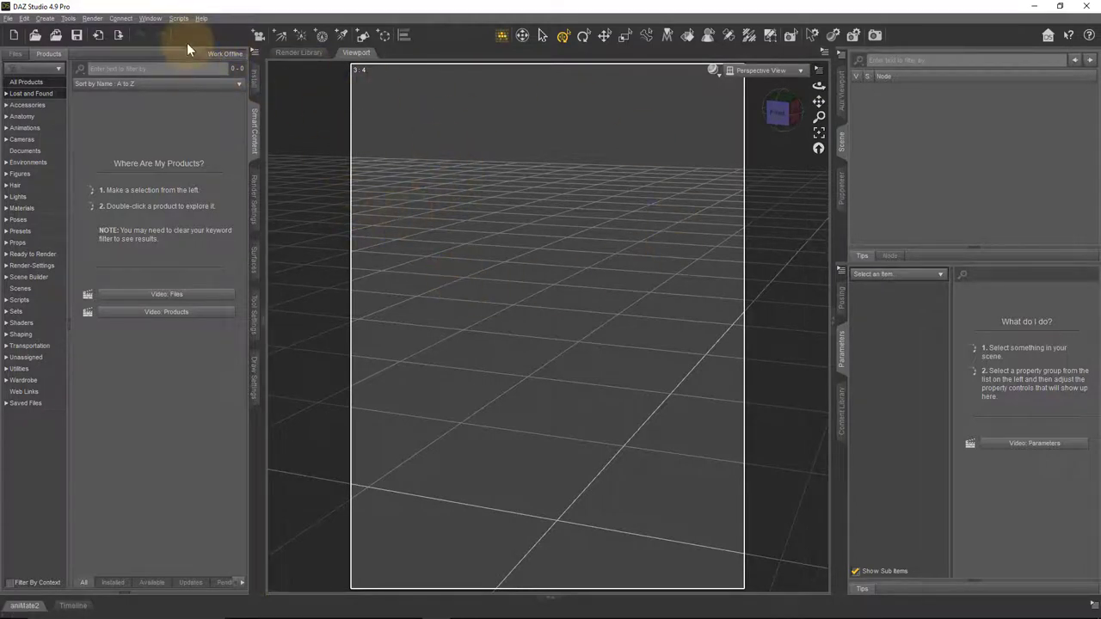
{"action": "mouse_move", "coordinate": [148, 18]}
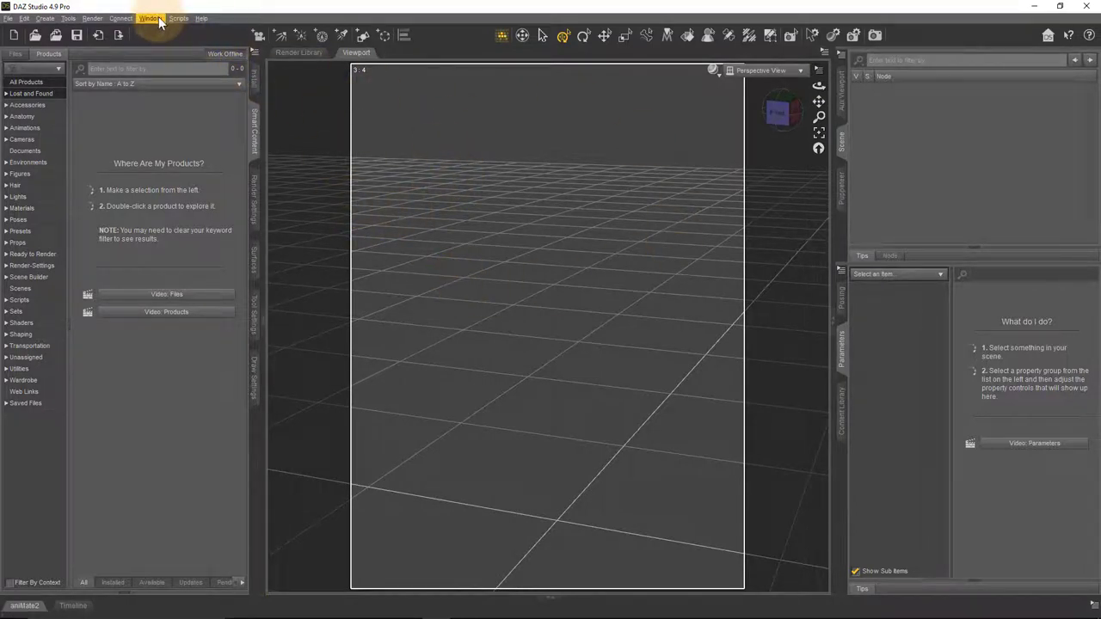
Save the workspace layout as 'Jays Magic Layout' and select it in the chooser.
{"action": "left_click", "coordinate": [150, 18]}
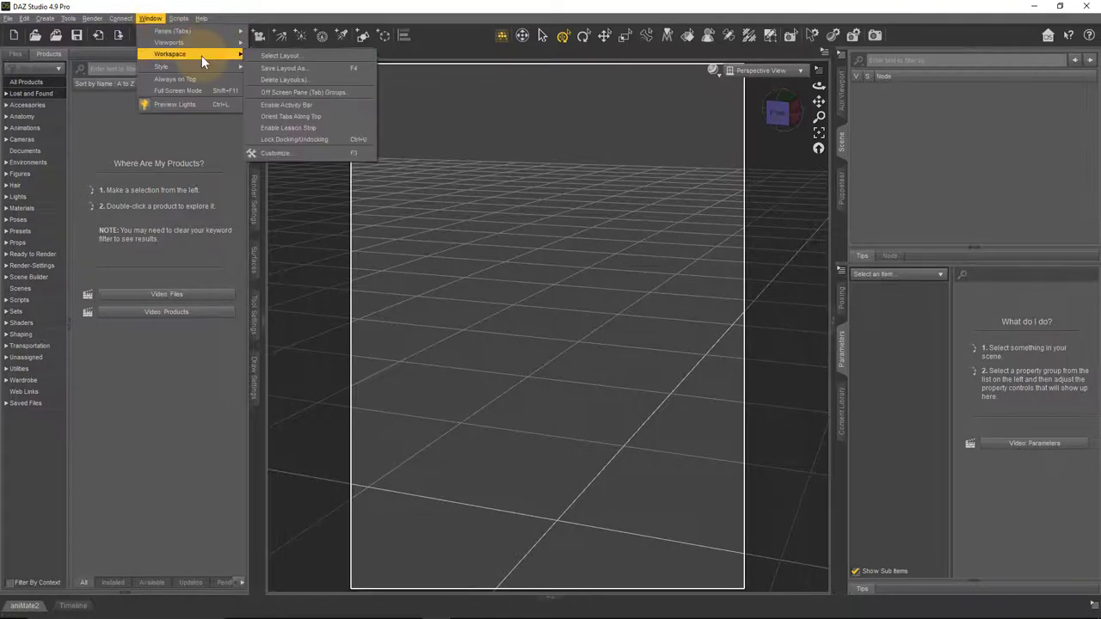
{"action": "mouse_move", "coordinate": [283, 68]}
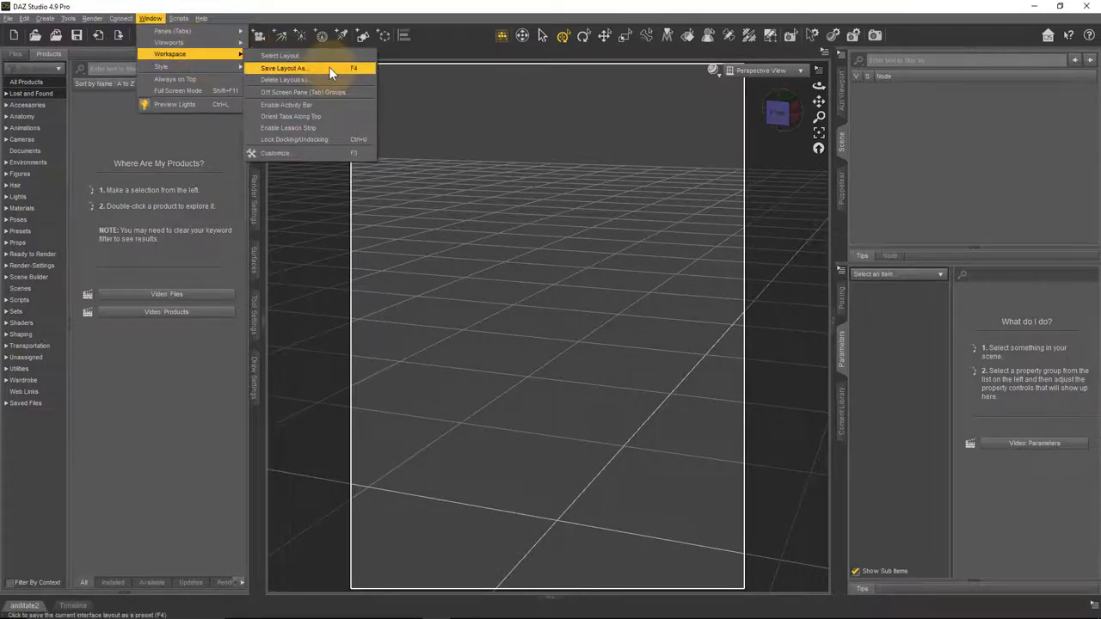
{"action": "left_click", "coordinate": [284, 68]}
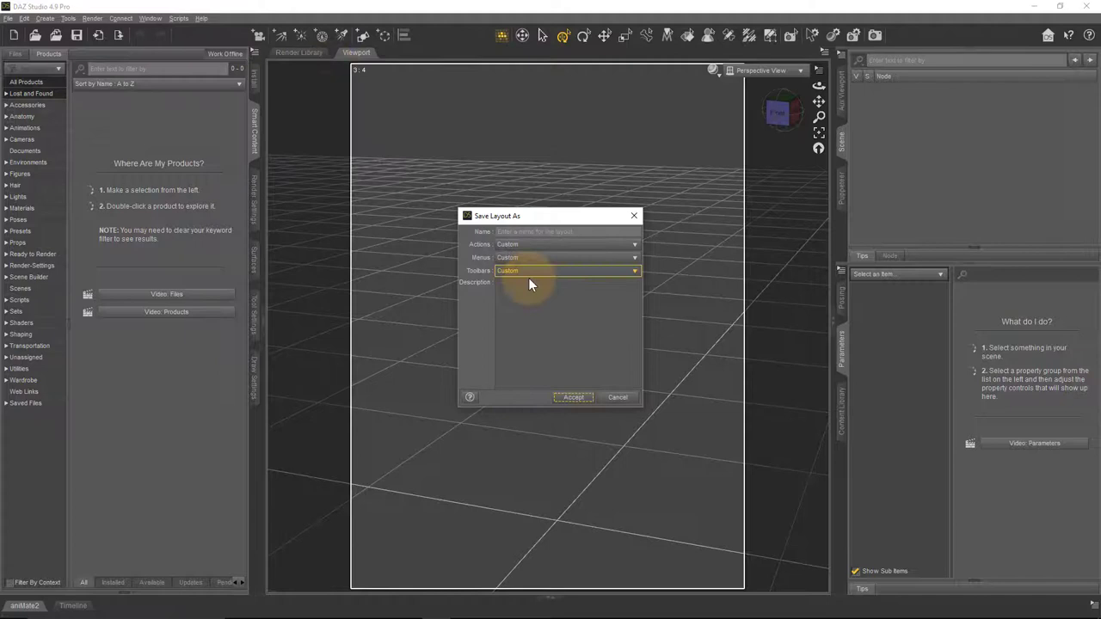
{"action": "left_click", "coordinate": [567, 232]}
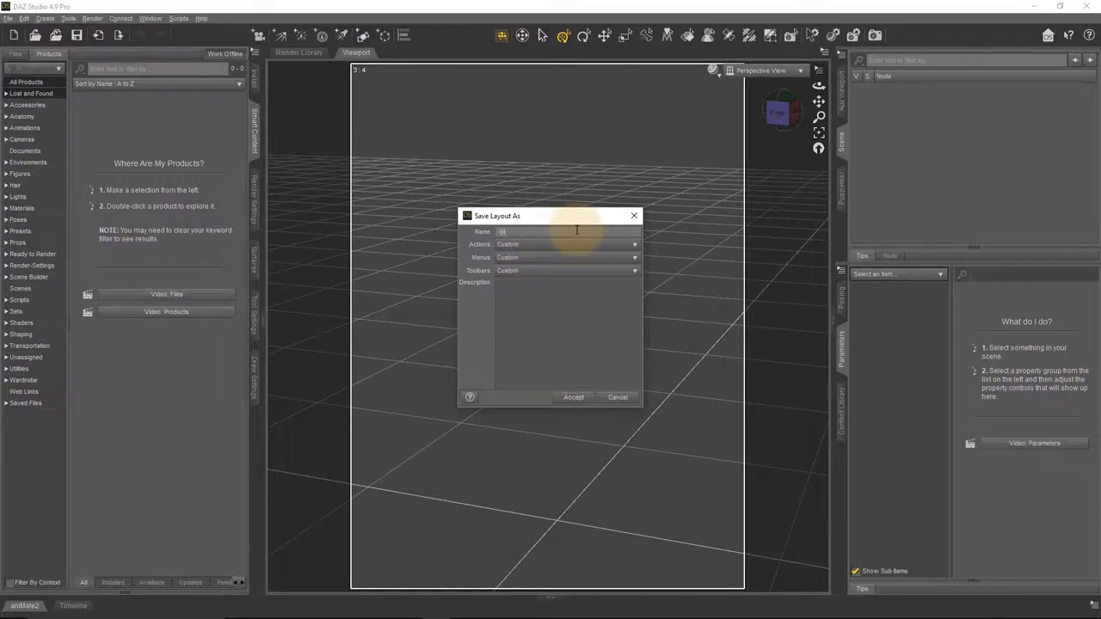
{"action": "type", "text": "Jays Magic Layout"}
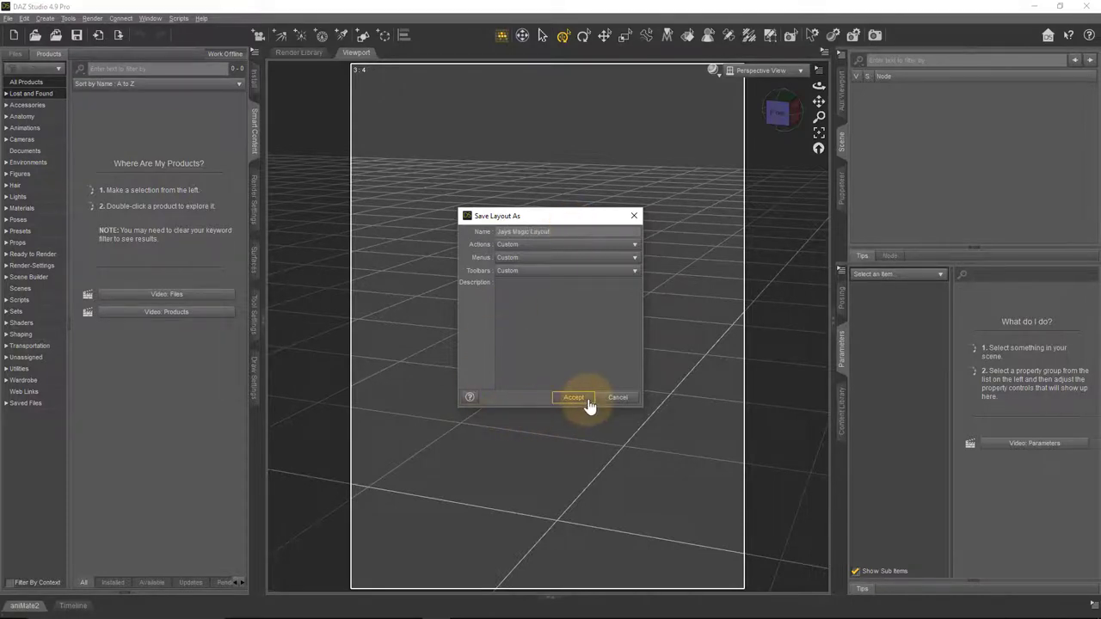
{"action": "left_click", "coordinate": [573, 397]}
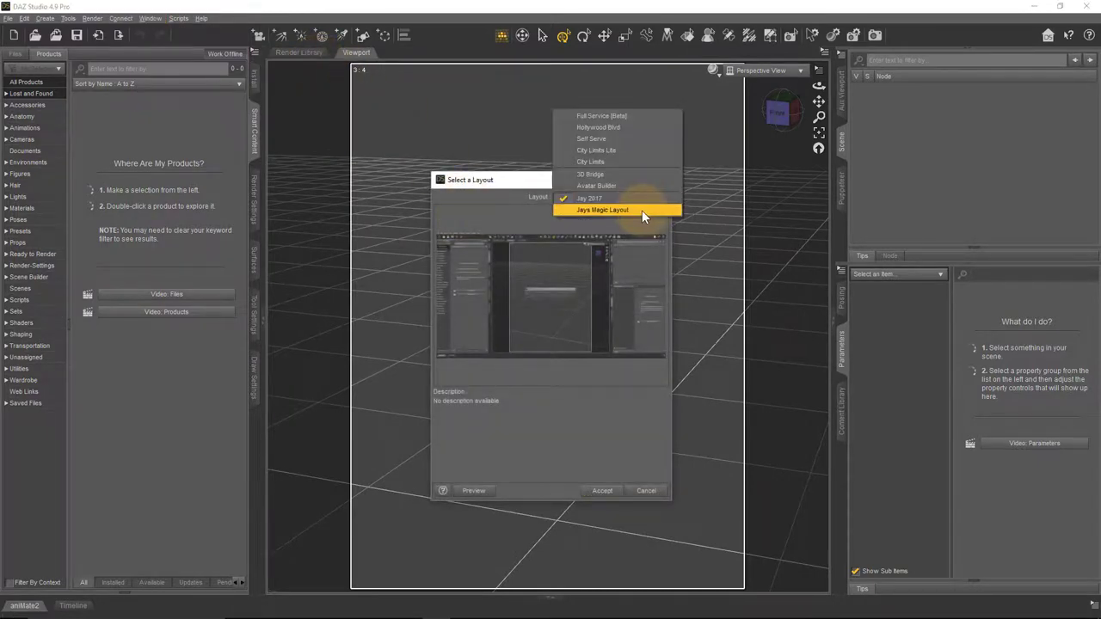
{"action": "left_click", "coordinate": [646, 490]}
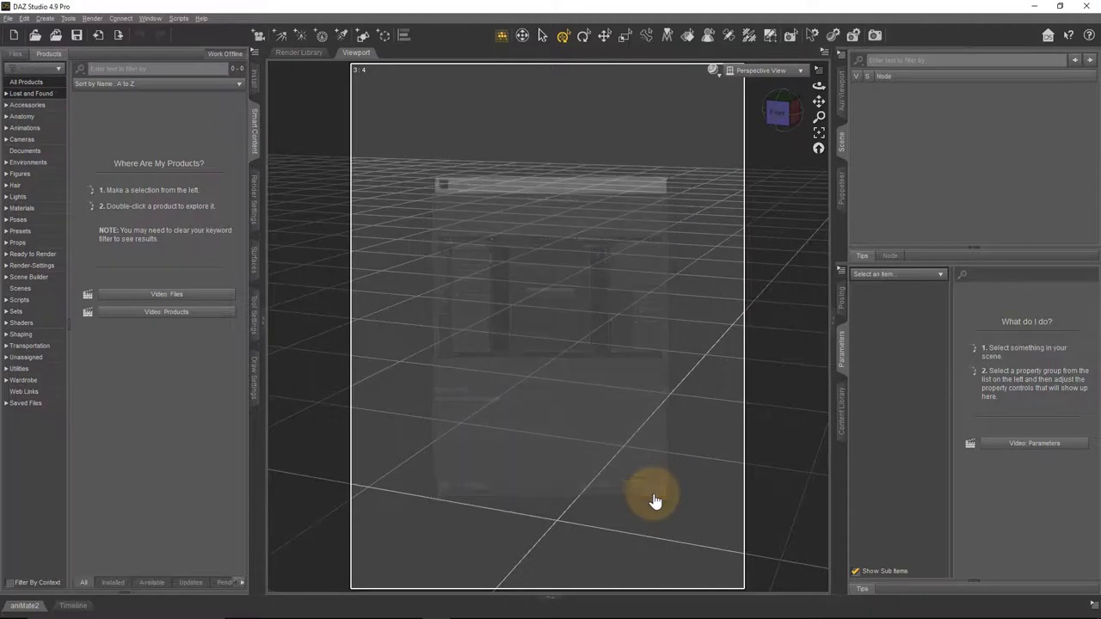